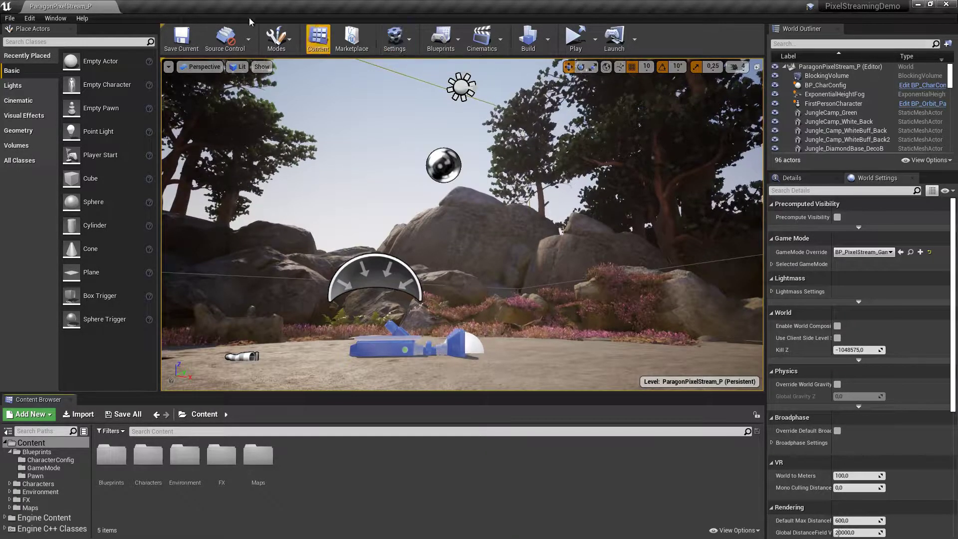
# Open Project Settings for the PixelStreamingDemo project from the Edit menu.
pyautogui.click(395, 38)
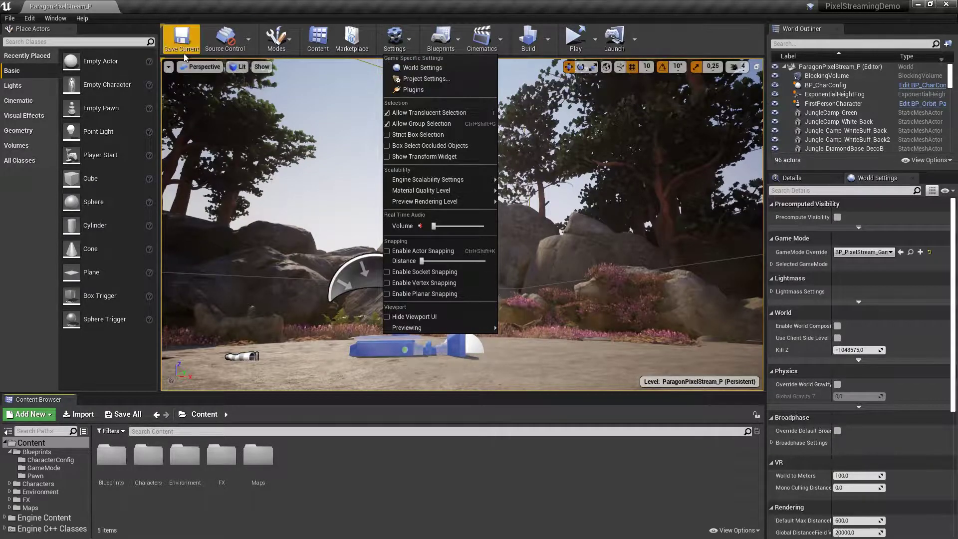
pyautogui.moveTo(29, 18)
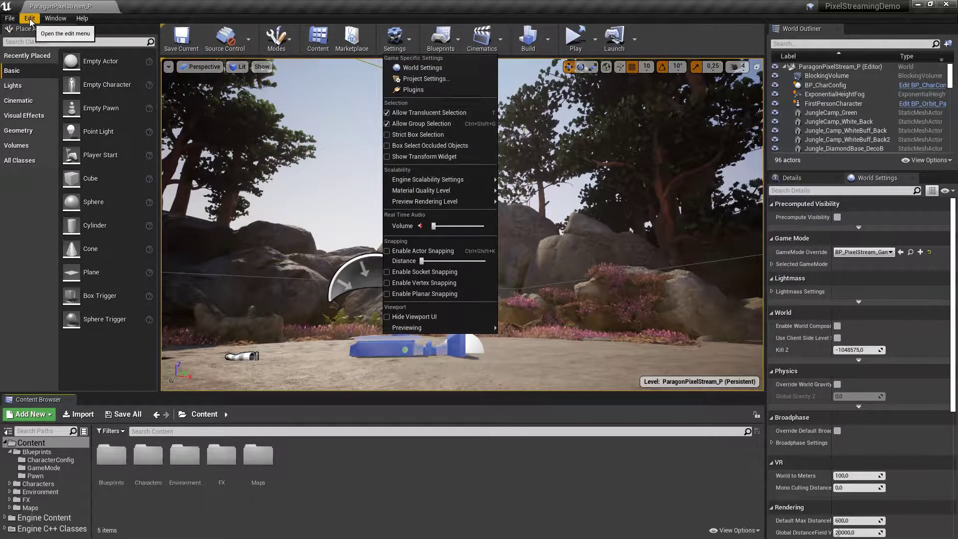
pyautogui.click(29, 18)
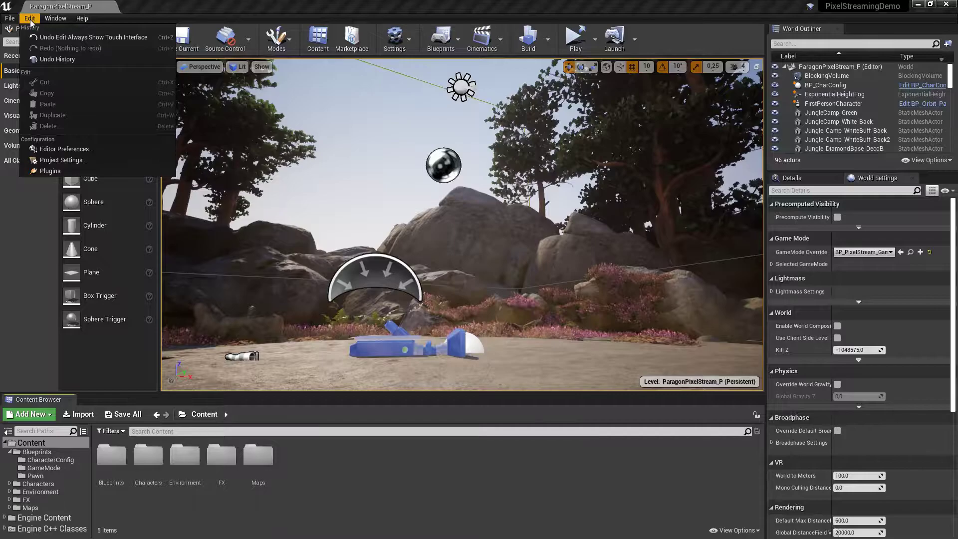
pyautogui.click(63, 160)
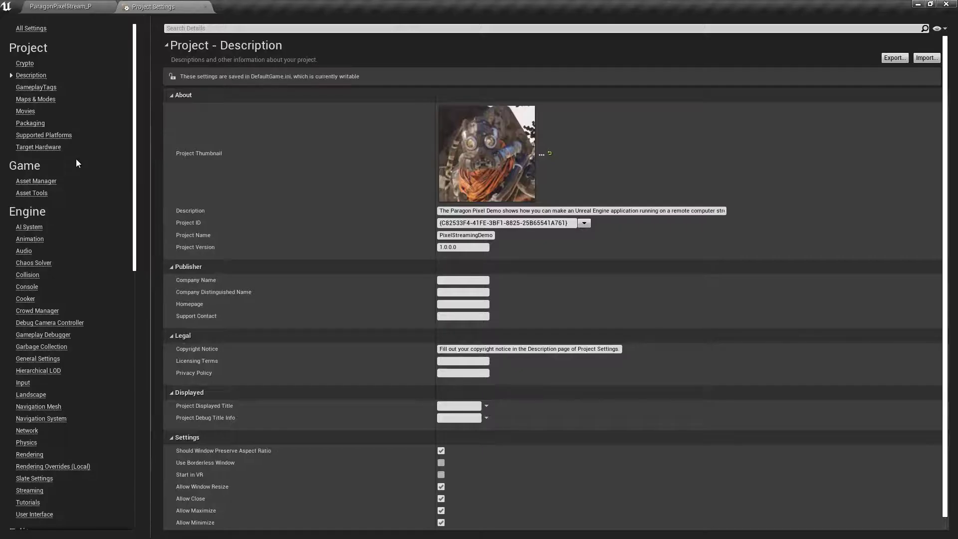
pyautogui.moveTo(38, 147)
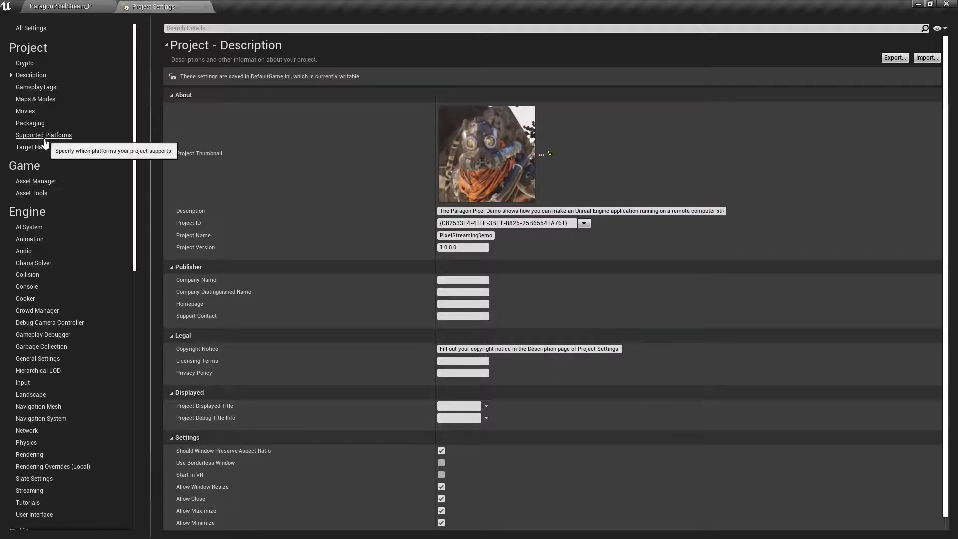
pyautogui.moveTo(21, 382)
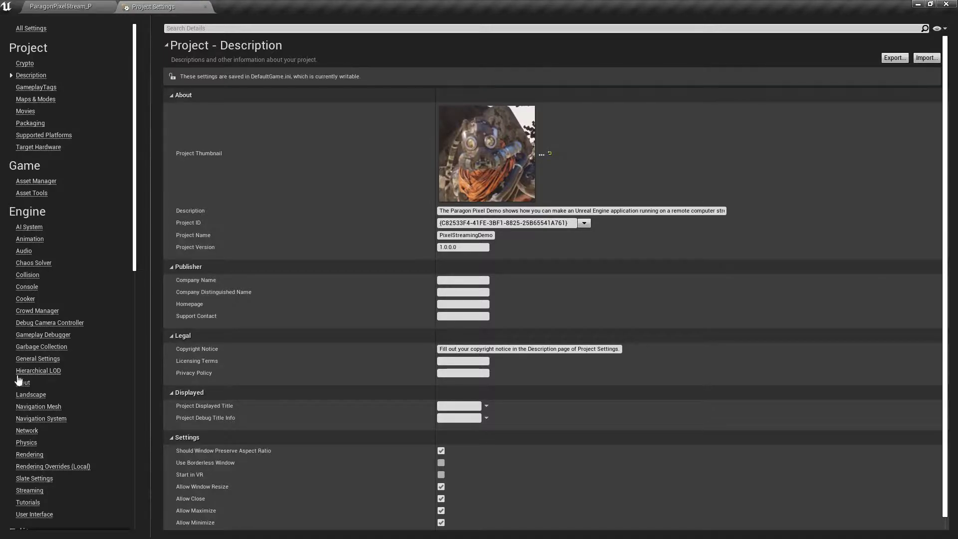
# Enable Always Show Touch Interface under Engine > Input, then return to the level editor.
pyautogui.click(23, 383)
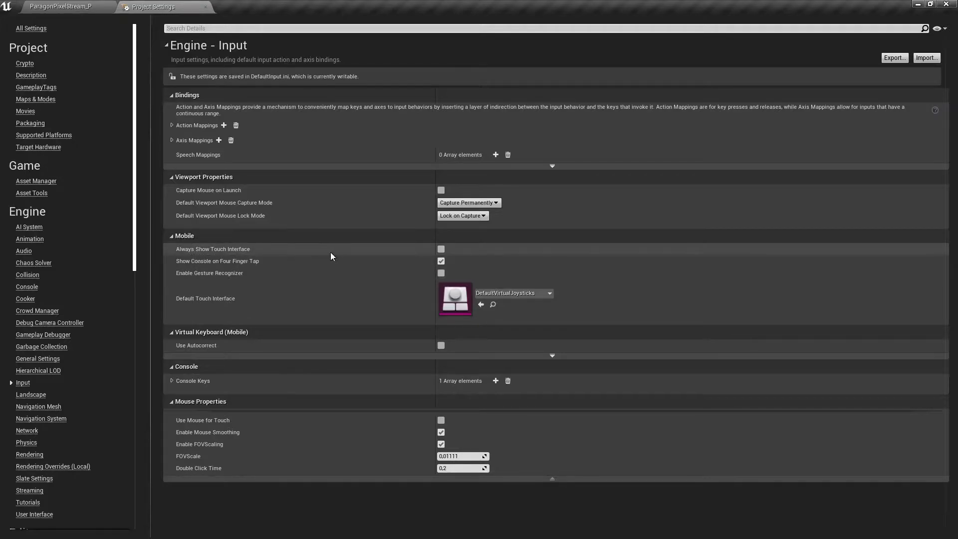
pyautogui.moveTo(448, 254)
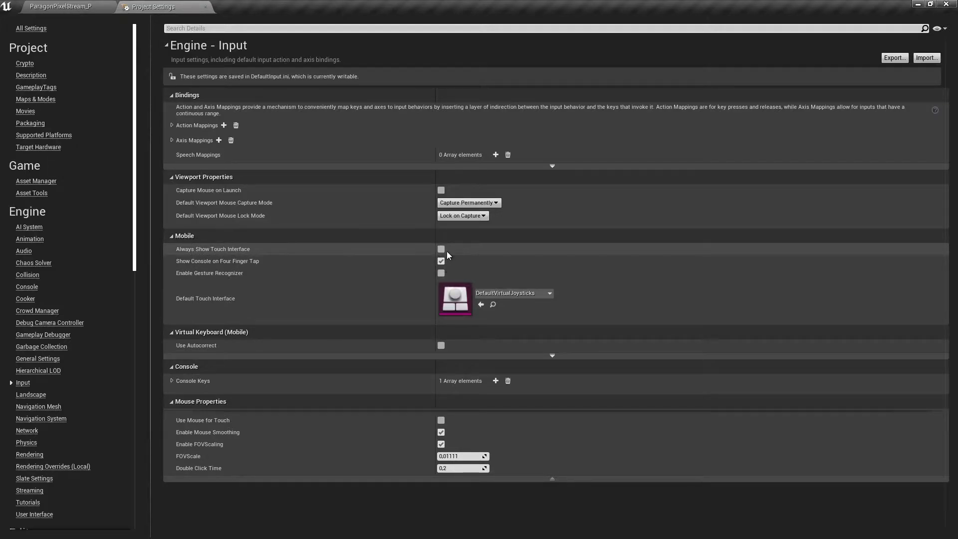
pyautogui.moveTo(440, 249)
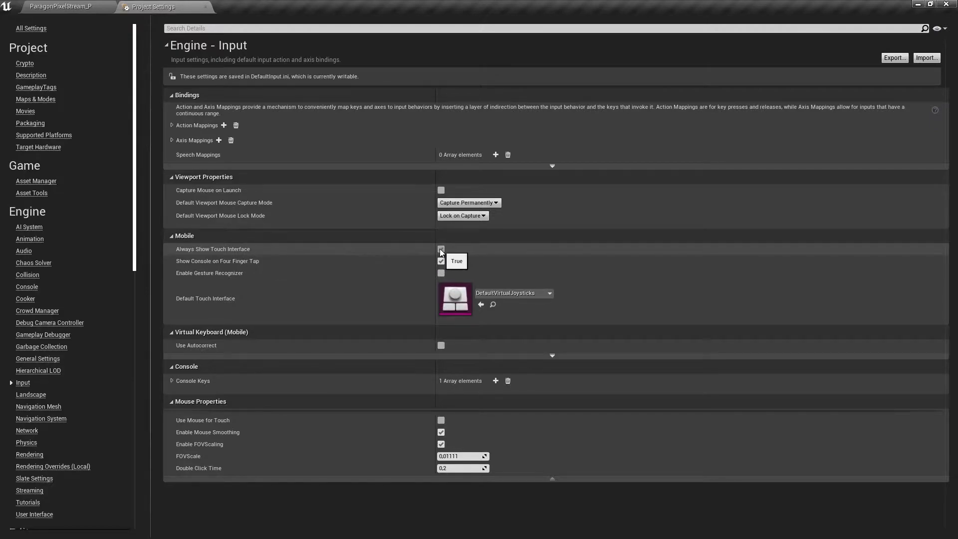
pyautogui.click(440, 248)
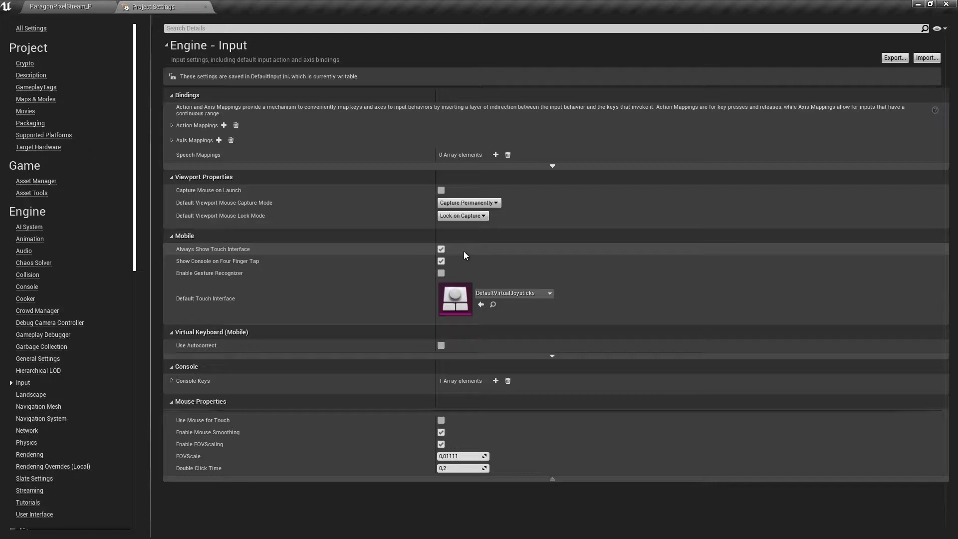
pyautogui.moveTo(414, 268)
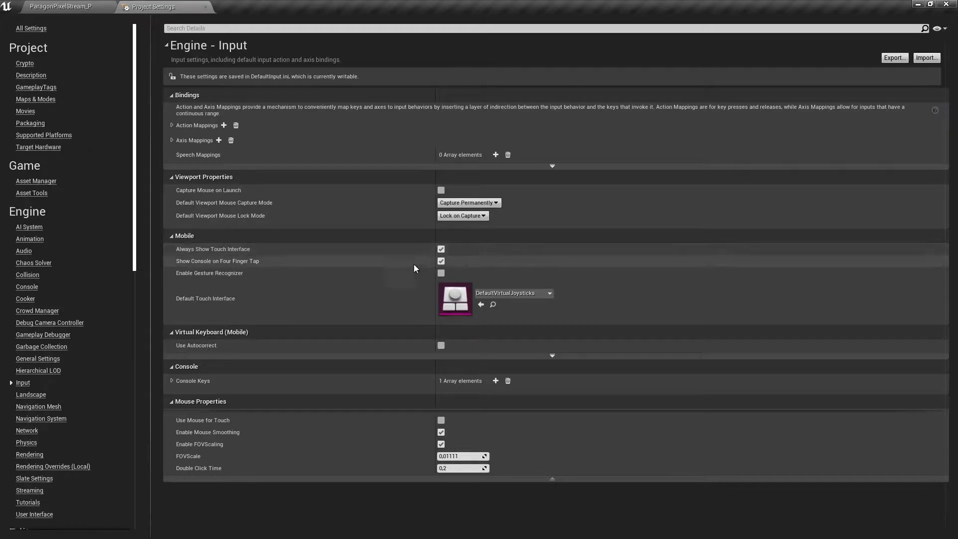
pyautogui.moveTo(275, 402)
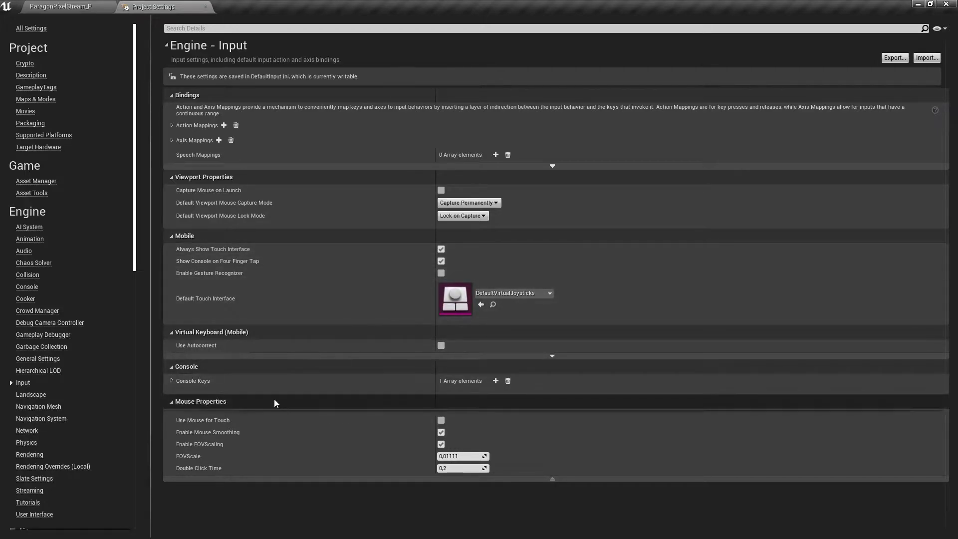
pyautogui.click(61, 7)
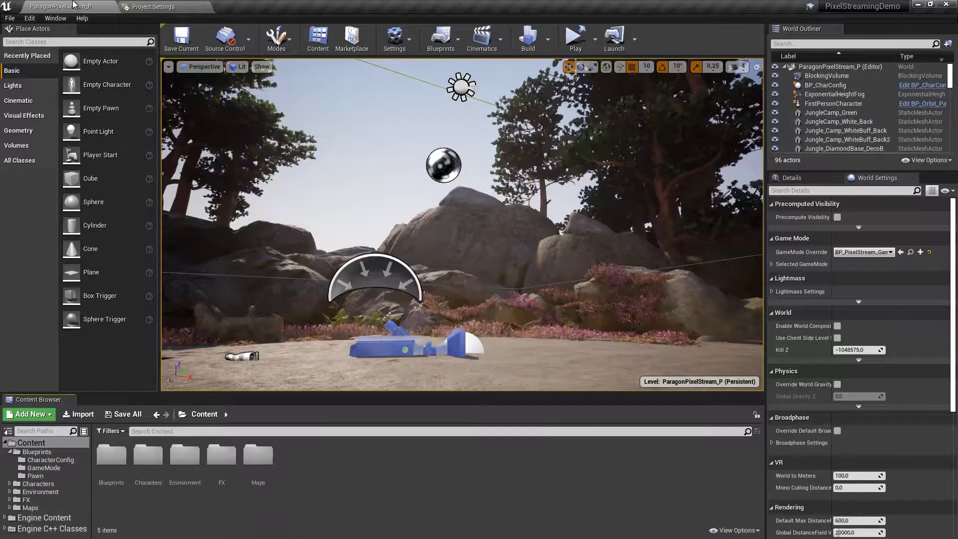
pyautogui.moveTo(575, 37)
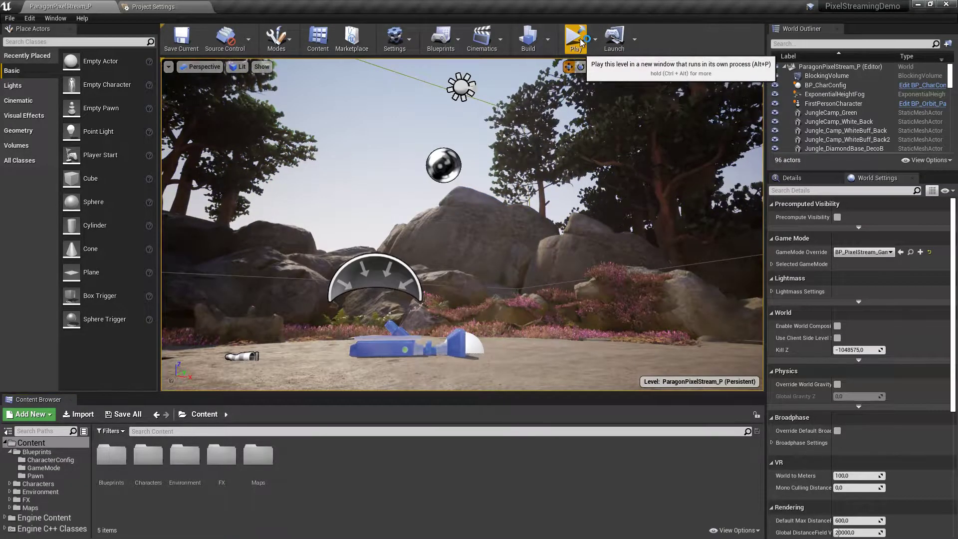
# Play the PixelStreamingDemo level as a standalone game in its own window.
pyautogui.click(575, 37)
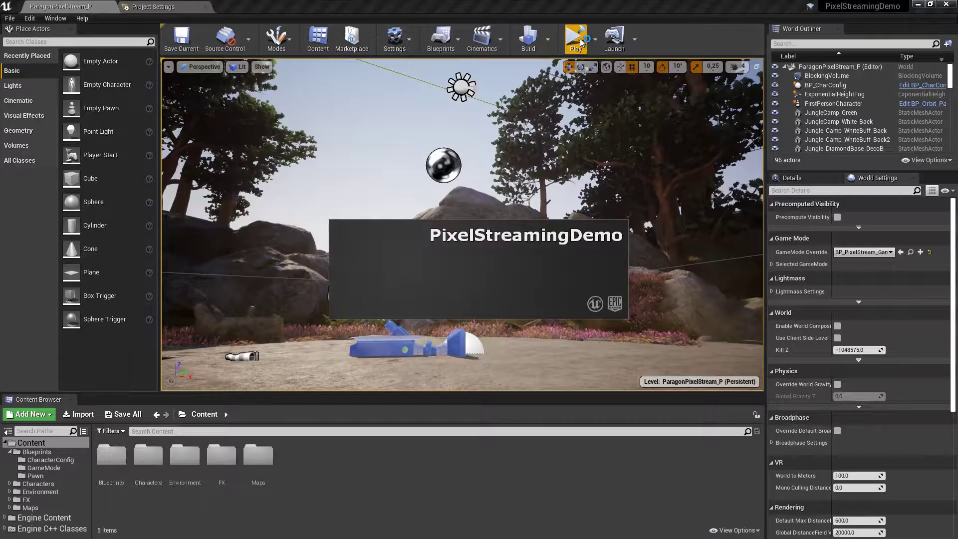
pyautogui.click(575, 38)
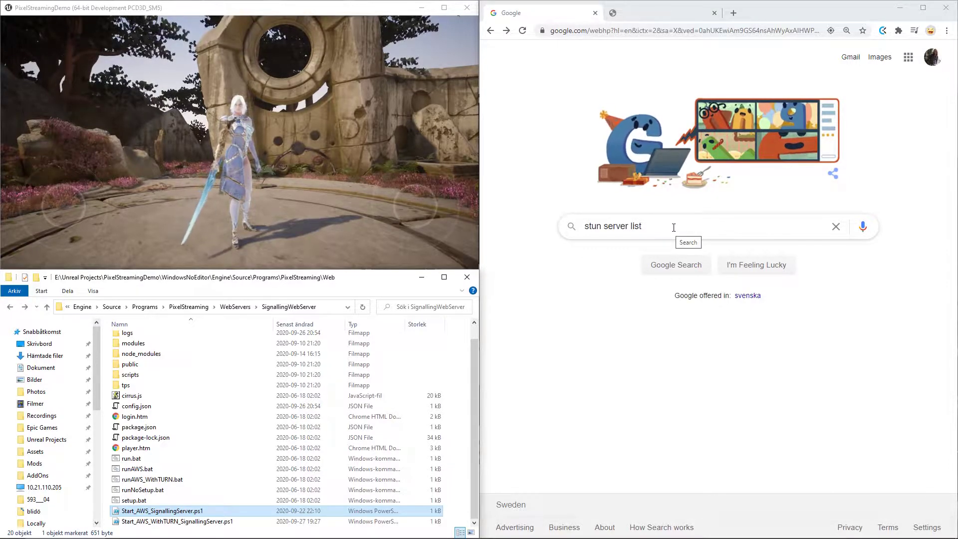
pyautogui.moveTo(689, 240)
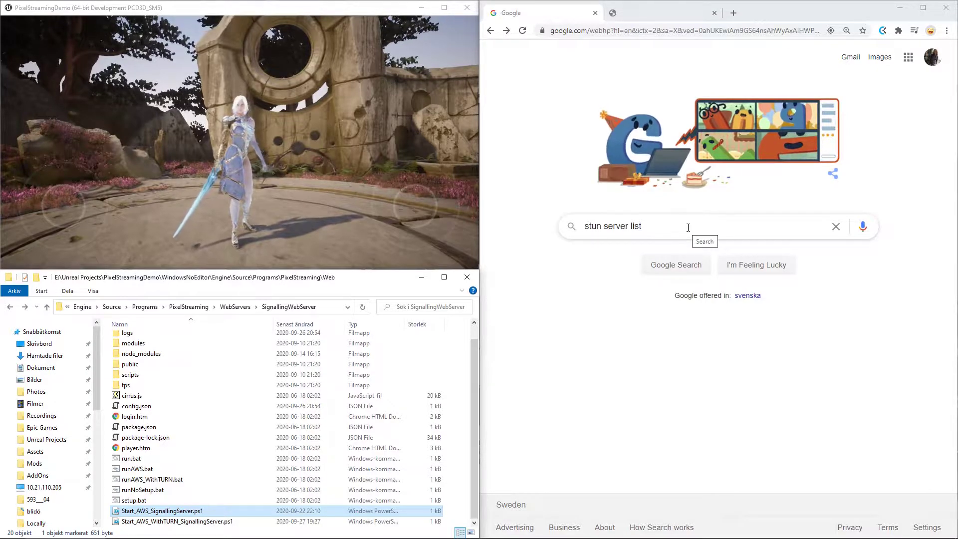
# Search Google for 'stun server list' and open the GitHub gist result.
pyautogui.click(671, 227)
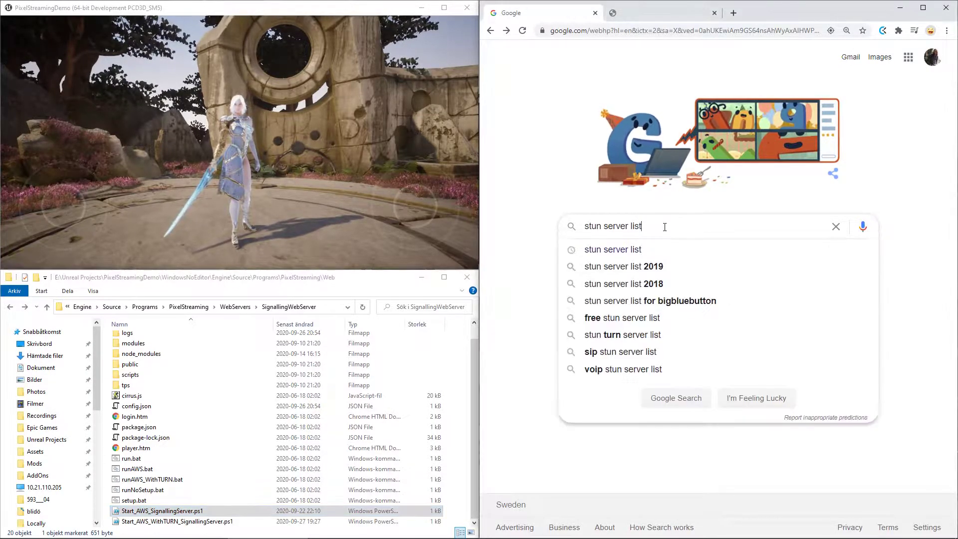
pyautogui.press('Return')
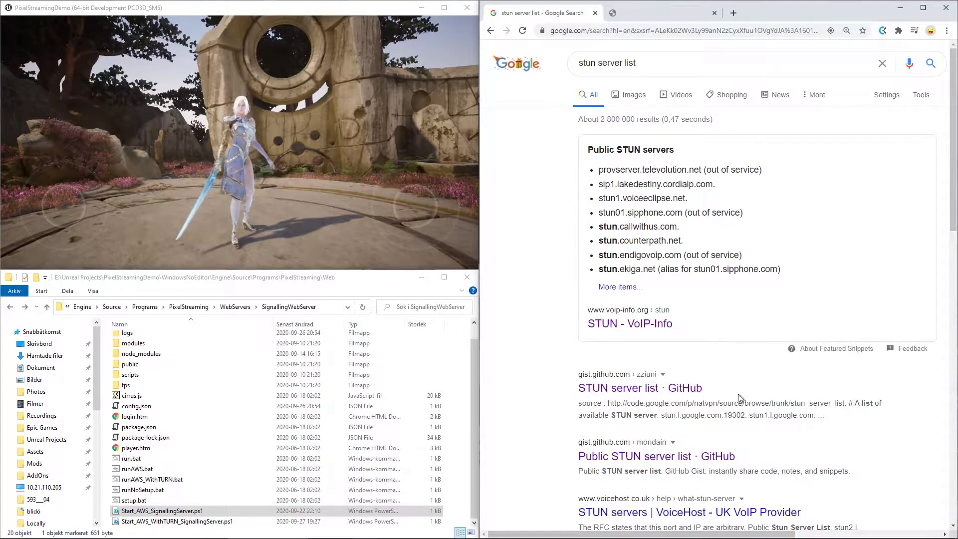
pyautogui.click(617, 387)
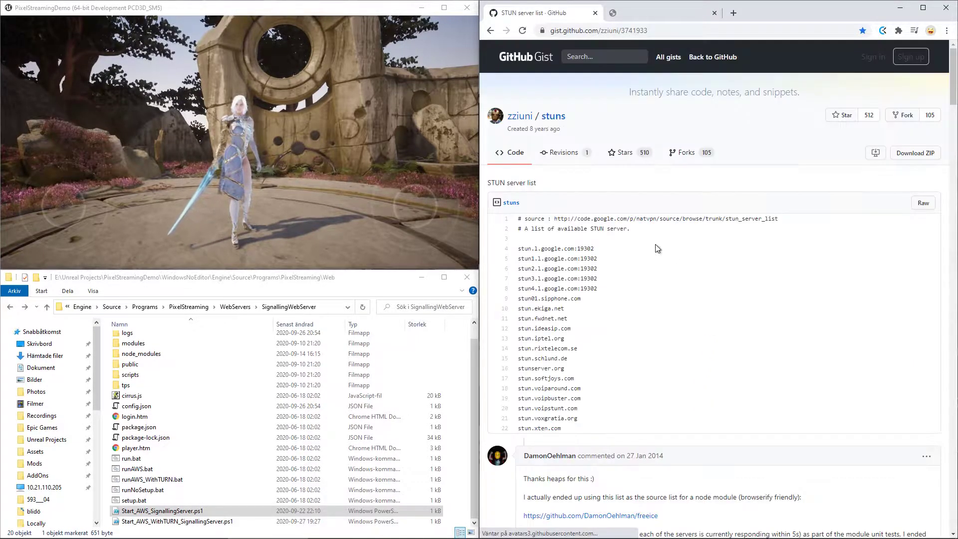
pyautogui.moveTo(519, 115)
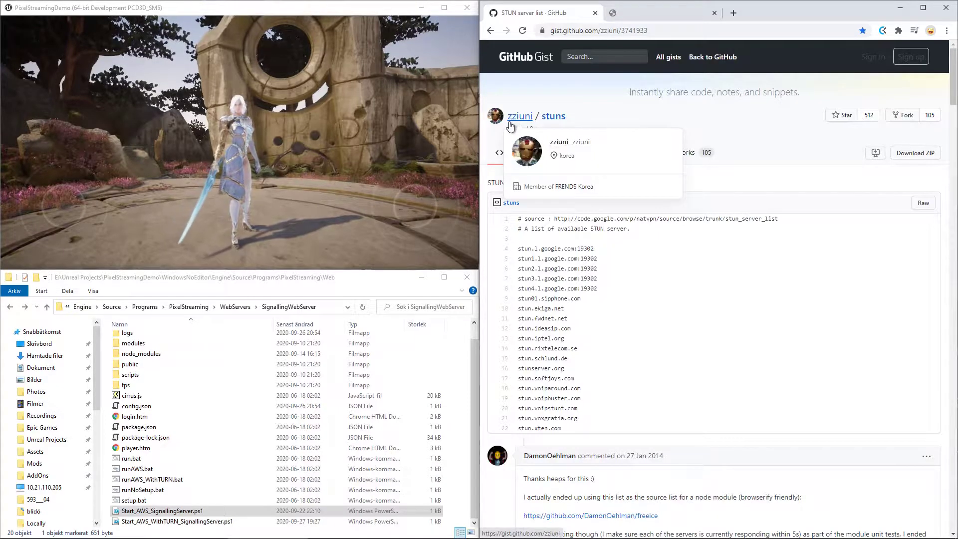
pyautogui.moveTo(617, 121)
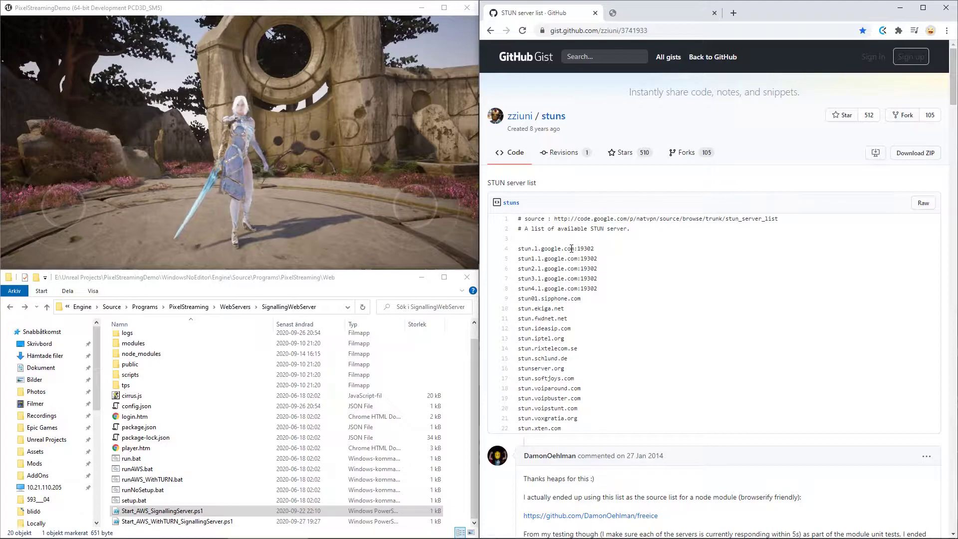
# Select the stun.1.google.com address in the gist, then switch to File Explorer.
pyautogui.doubleClick(542, 248)
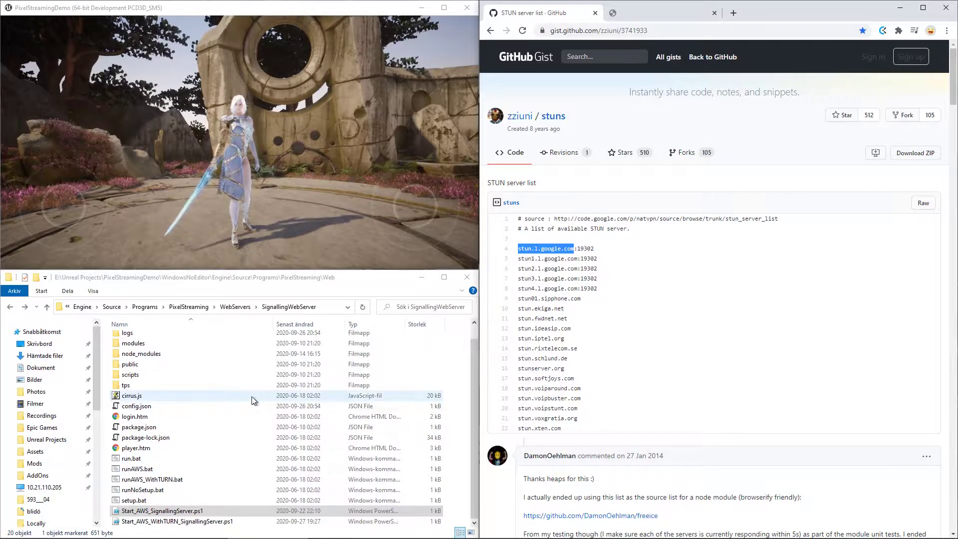
pyautogui.click(162, 510)
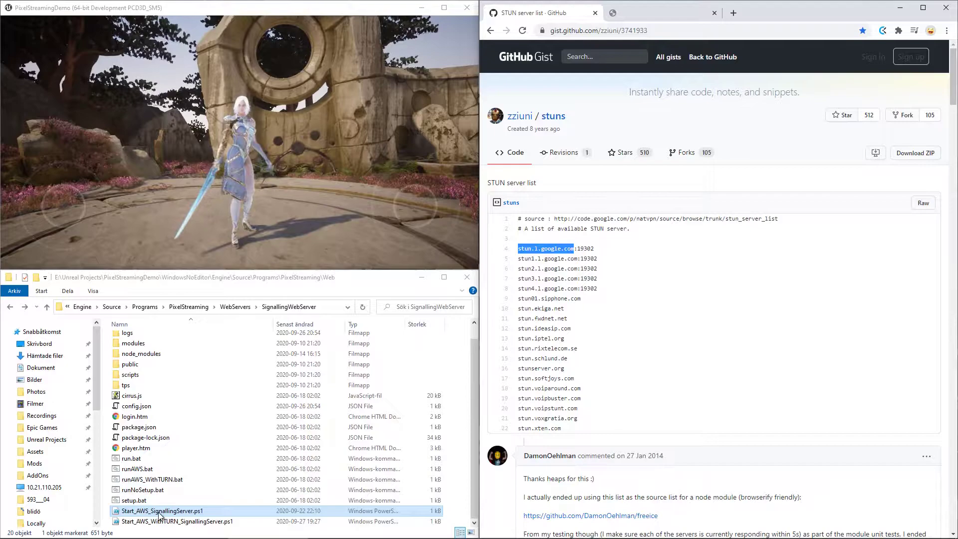
pyautogui.doubleClick(161, 510)
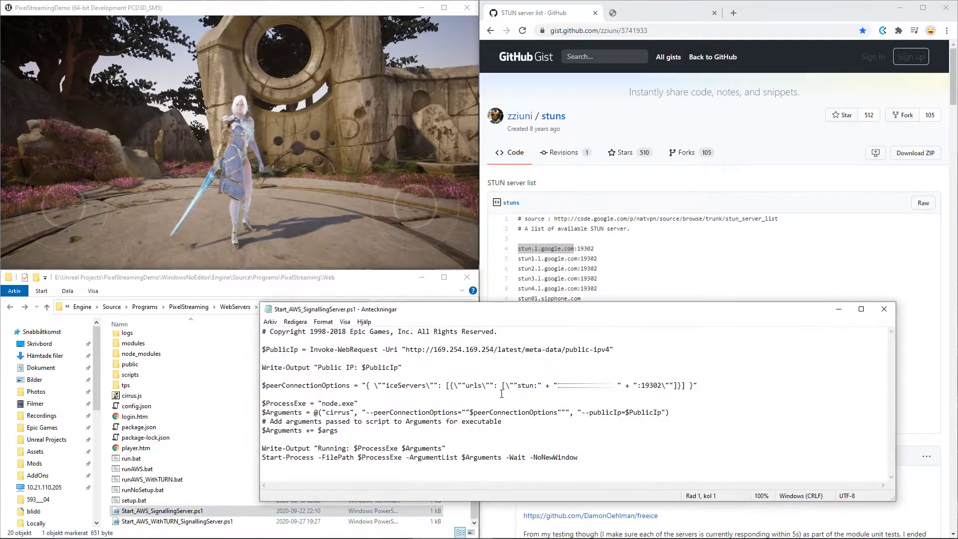
pyautogui.click(555, 385)
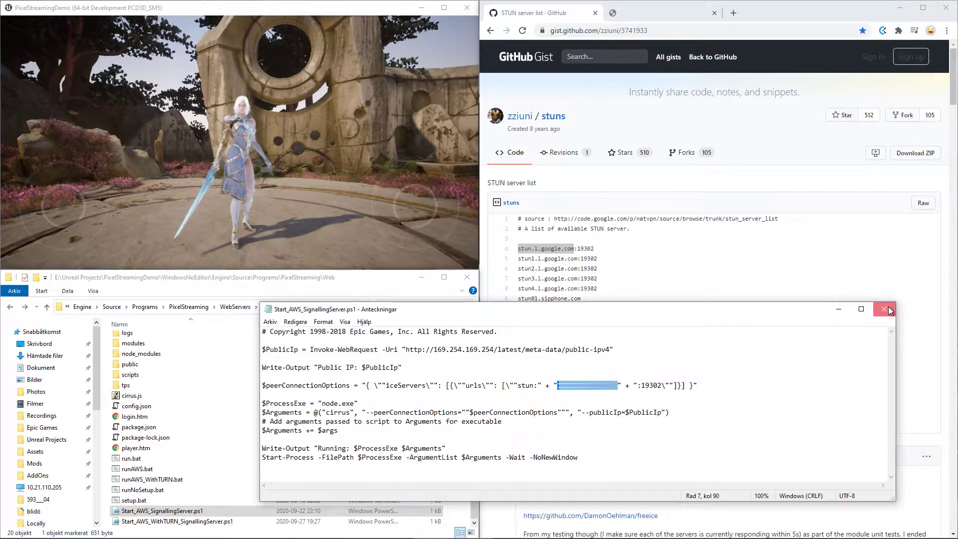
pyautogui.click(883, 309)
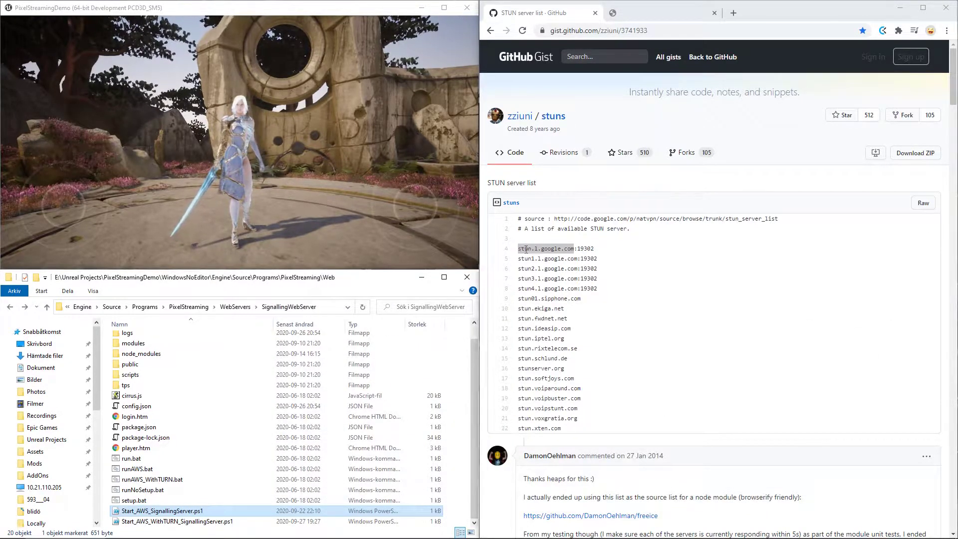
pyautogui.doubleClick(537, 248)
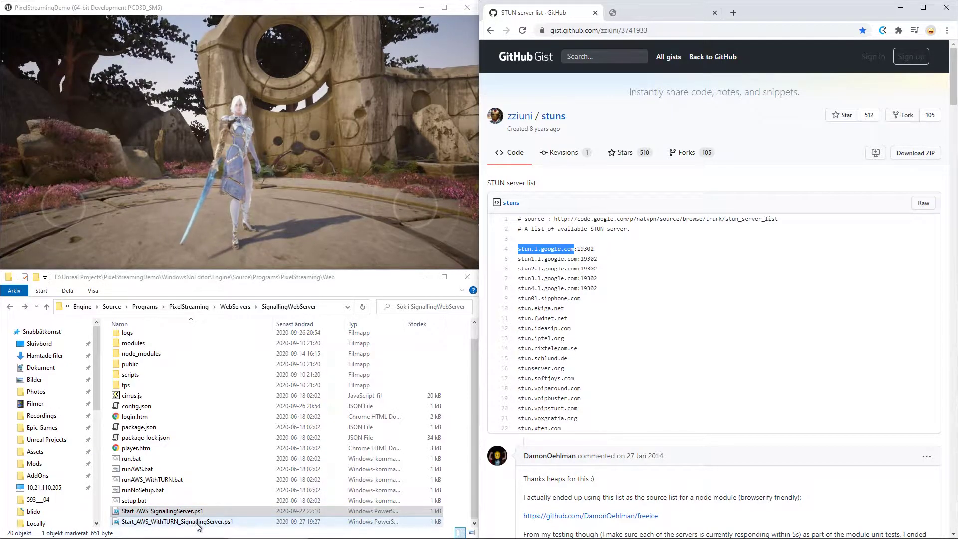
# Open Start_AWS_WithTURN_SignallingServer.ps1 and replace $PublicIp after 'stun:' with stun.1.google.com.
pyautogui.click(177, 520)
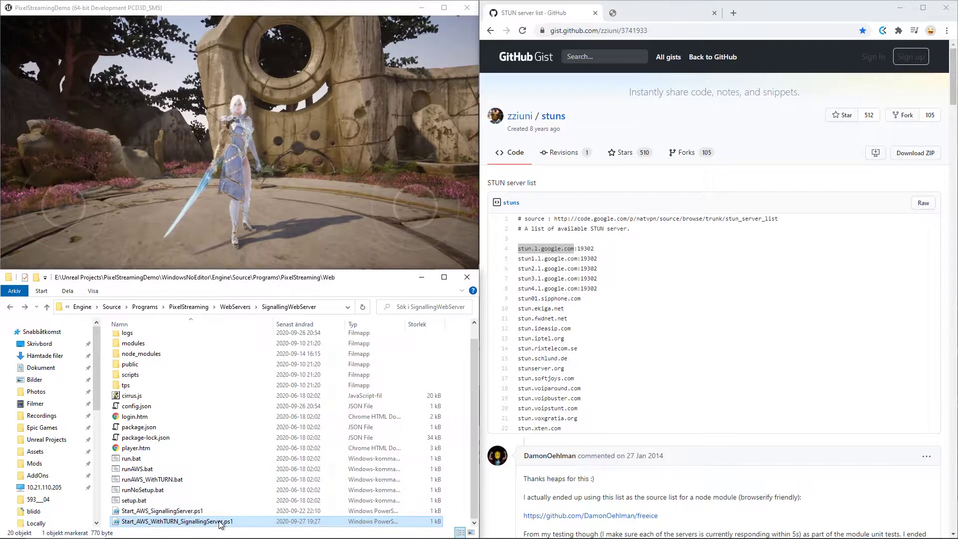
pyautogui.doubleClick(176, 521)
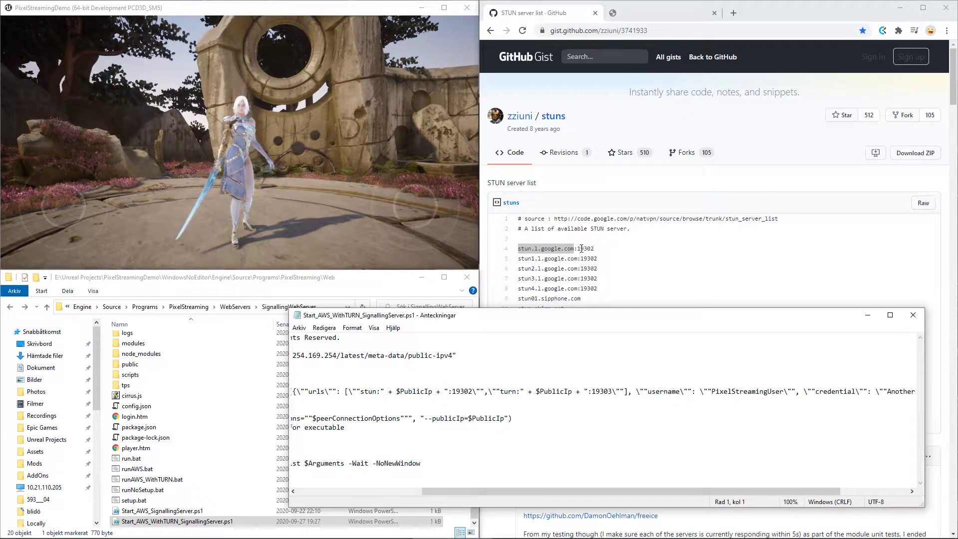
pyautogui.moveTo(584, 257)
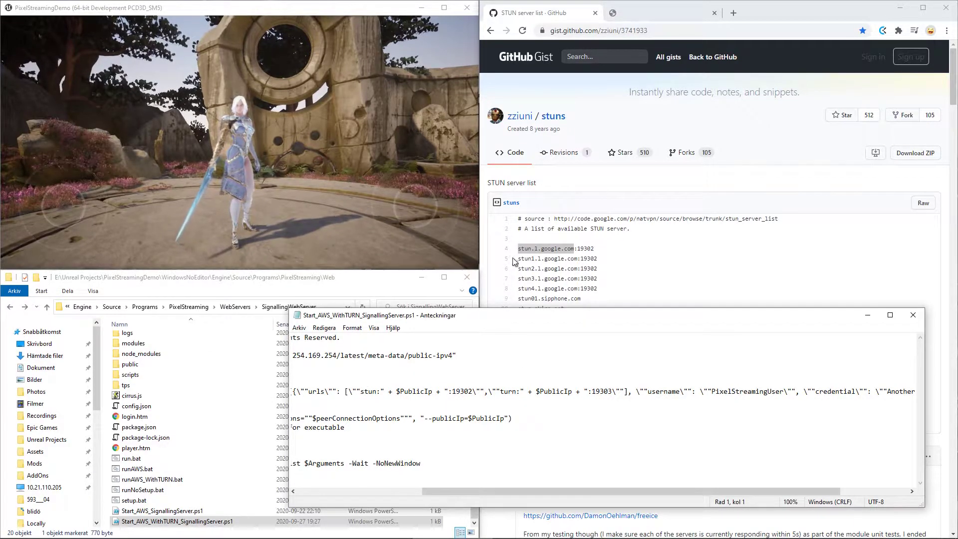
pyautogui.moveTo(600, 253)
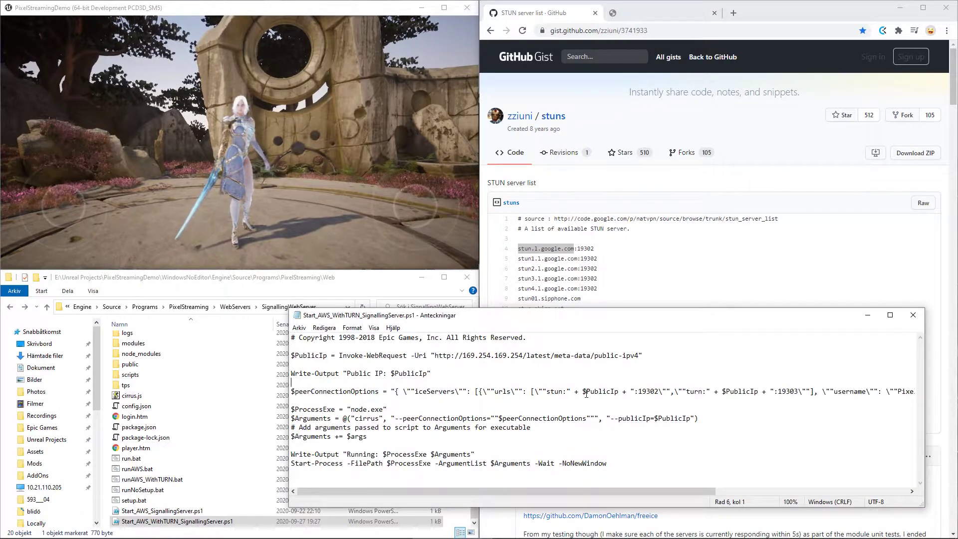
pyautogui.doubleClick(600, 391)
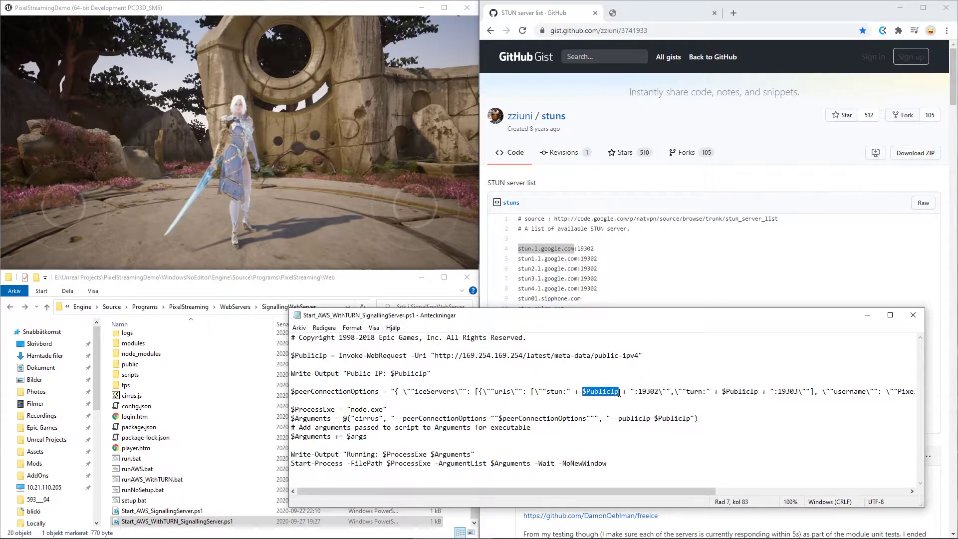
pyautogui.write('stun.1.google.com"')
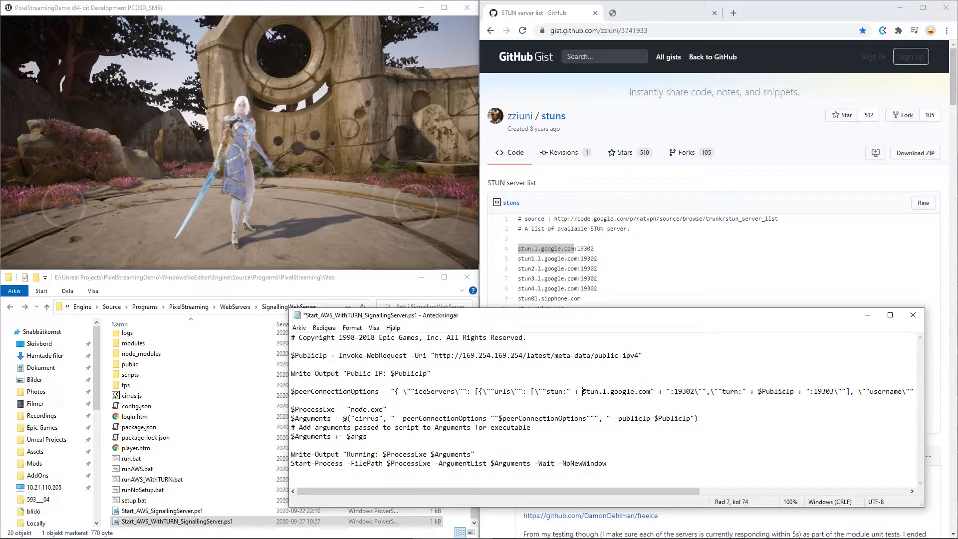
# Replace $PublicIp after 'turn:' with the TURN server address, save and close the script.
pyautogui.hscroll(3)
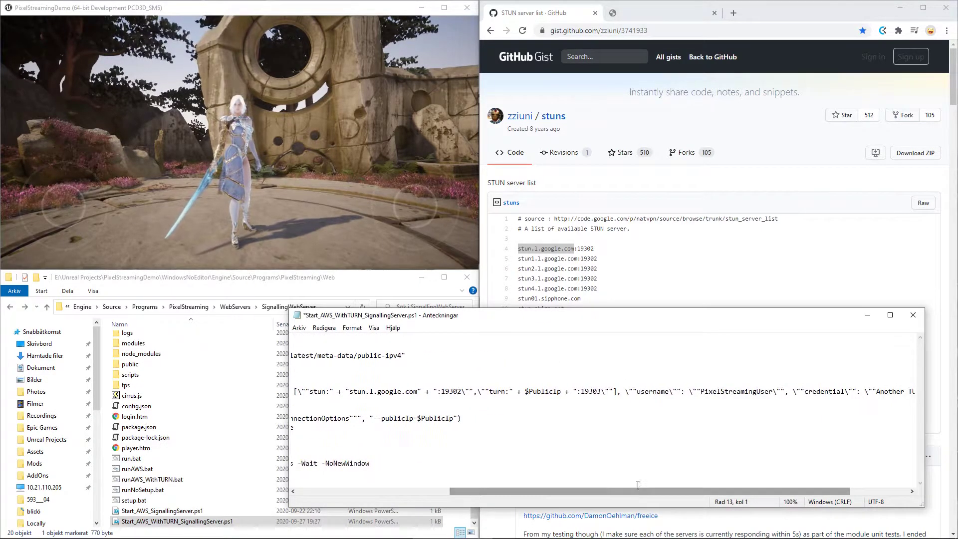
pyautogui.doubleClick(543, 392)
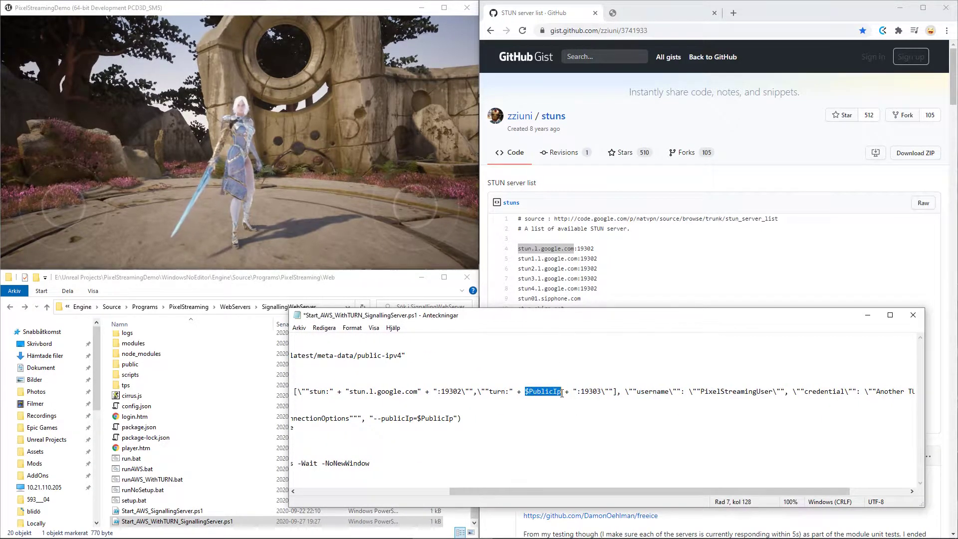
pyautogui.write('http://')
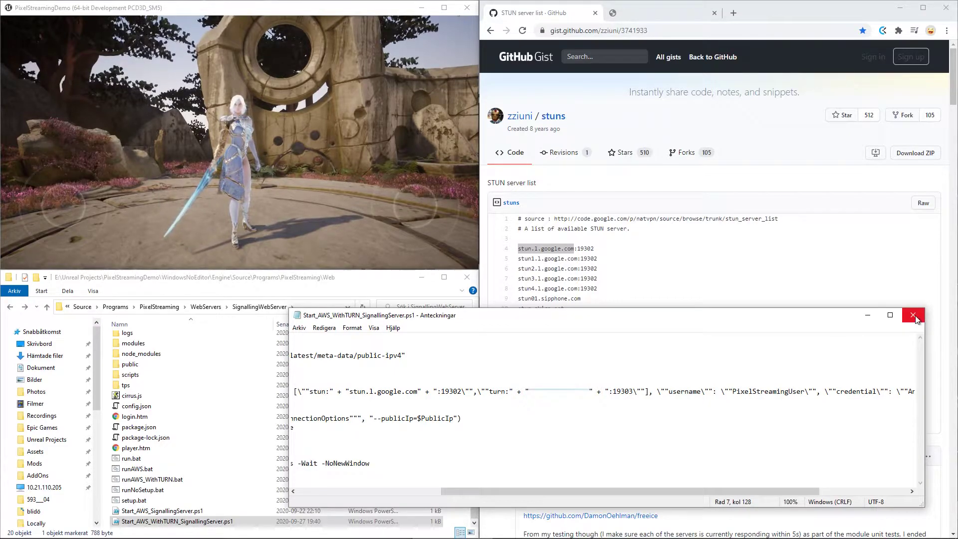
pyautogui.click(913, 315)
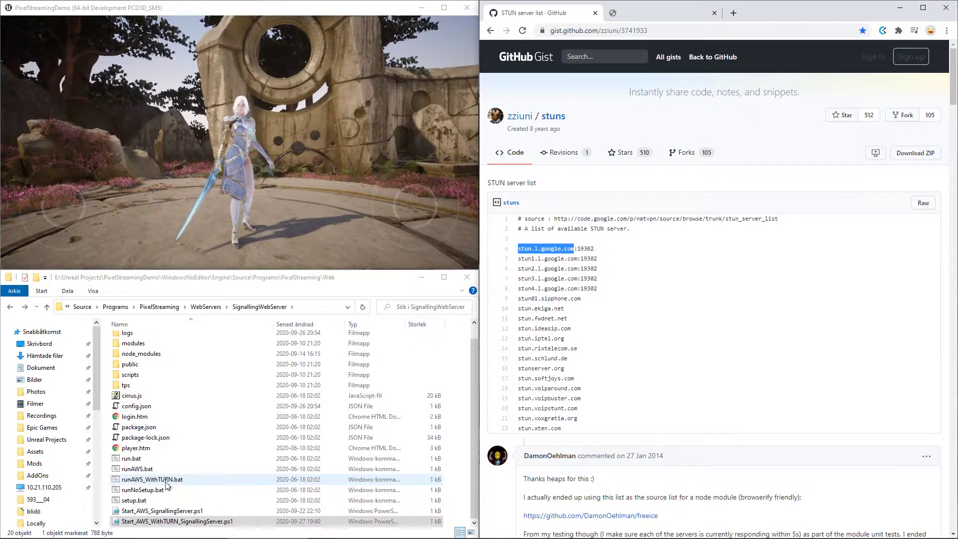
# Launch the Cirrus signalling server via runAWS_WithTURN.bat.
pyautogui.doubleClick(152, 479)
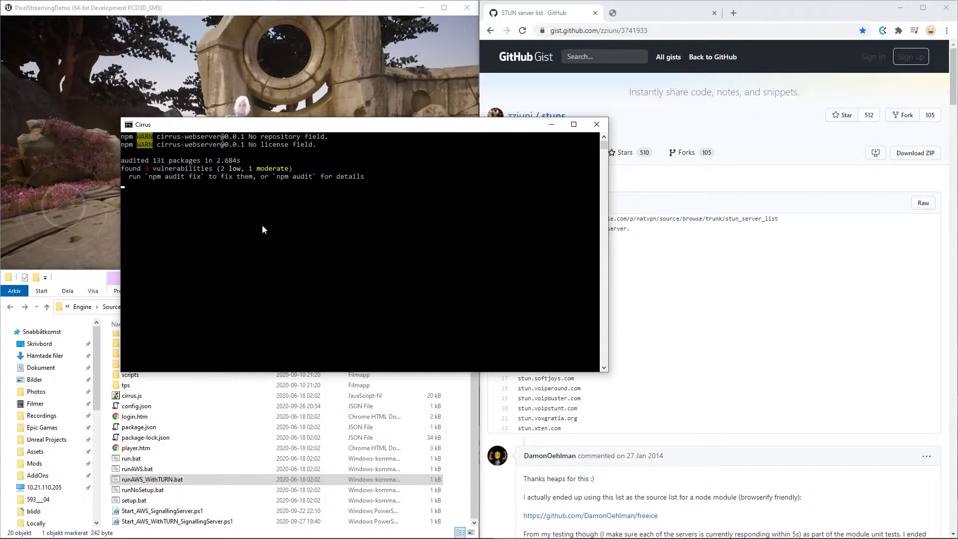
pyautogui.moveTo(428, 239)
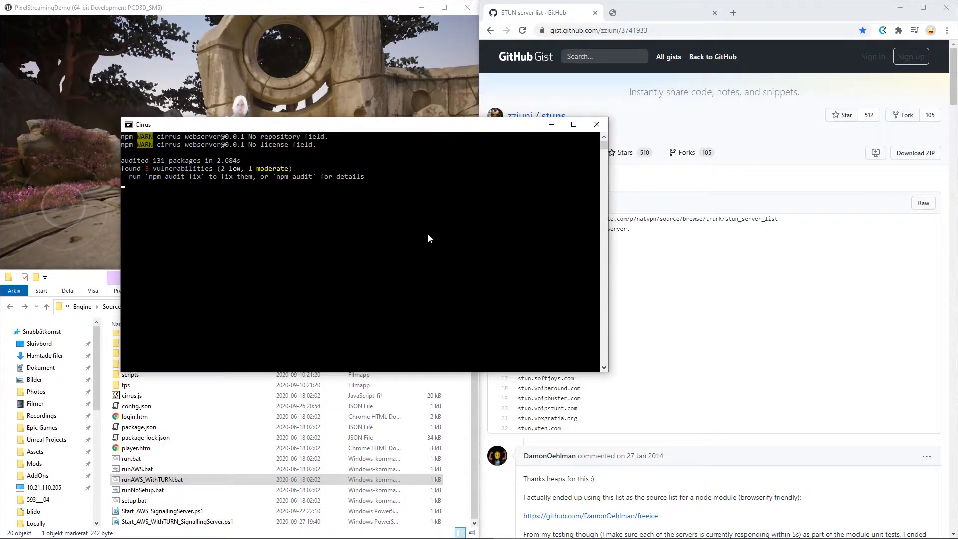
pyautogui.moveTo(454, 194)
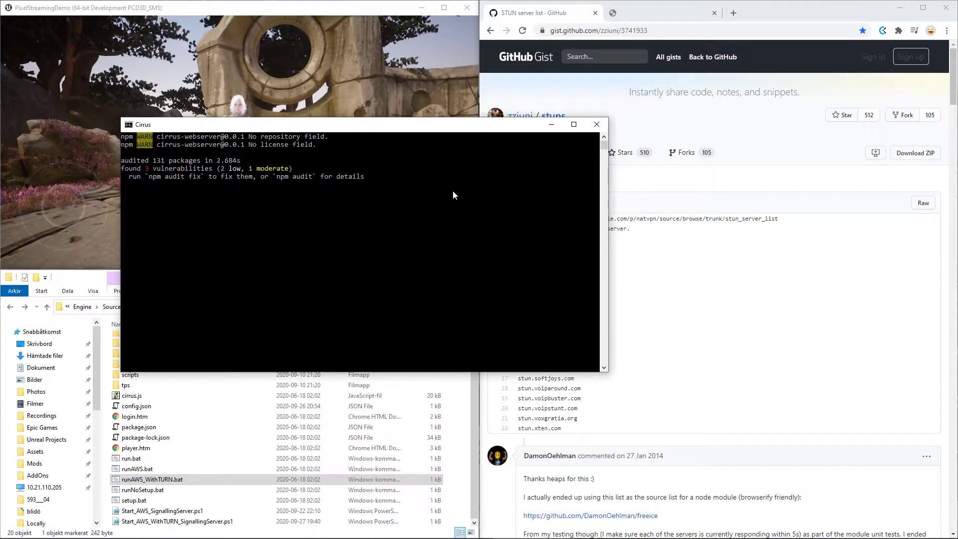